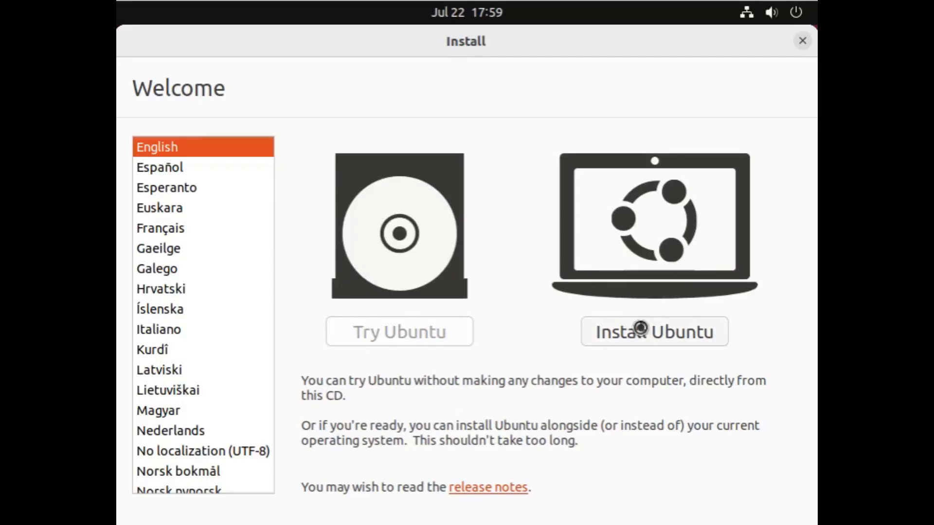
# Install Ubuntu in English with UK keyboard, normal installation, full-disk erase, and a user password.
pyautogui.click(654, 332)
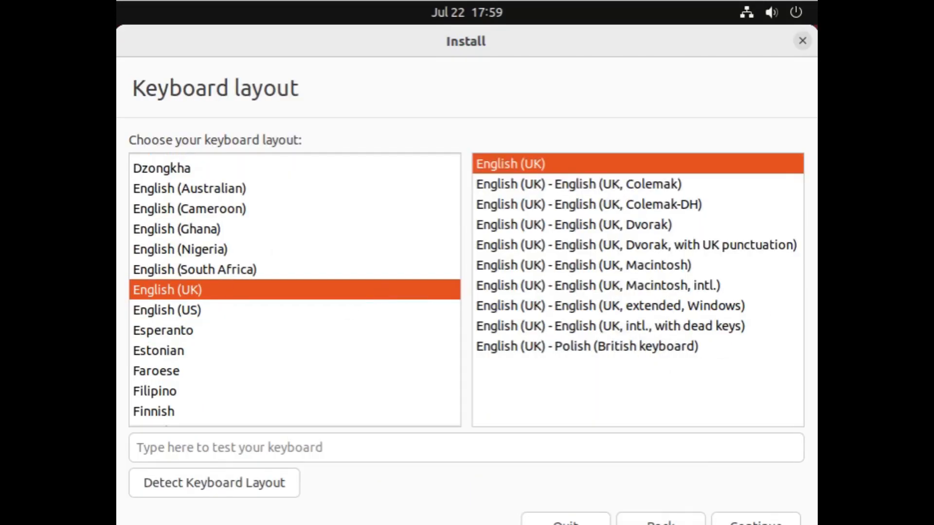
pyautogui.click(756, 523)
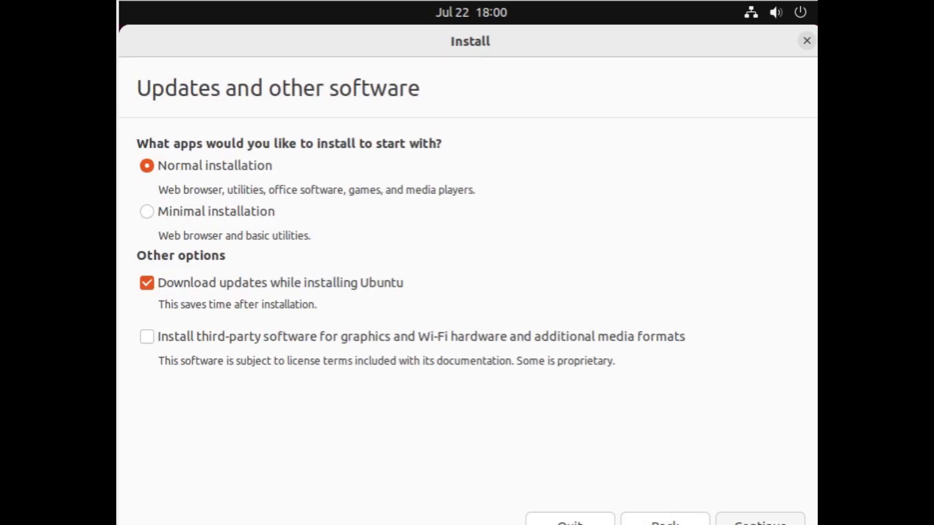
pyautogui.click(146, 337)
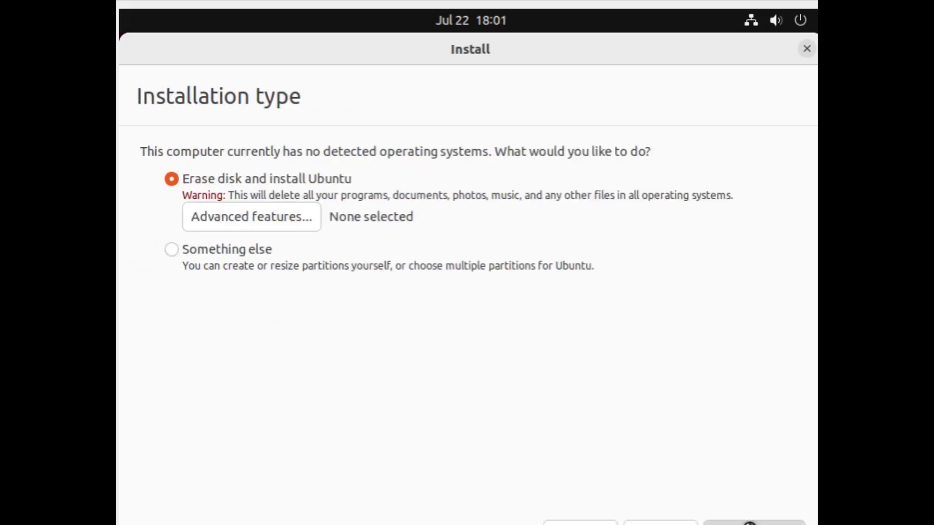
pyautogui.click(753, 523)
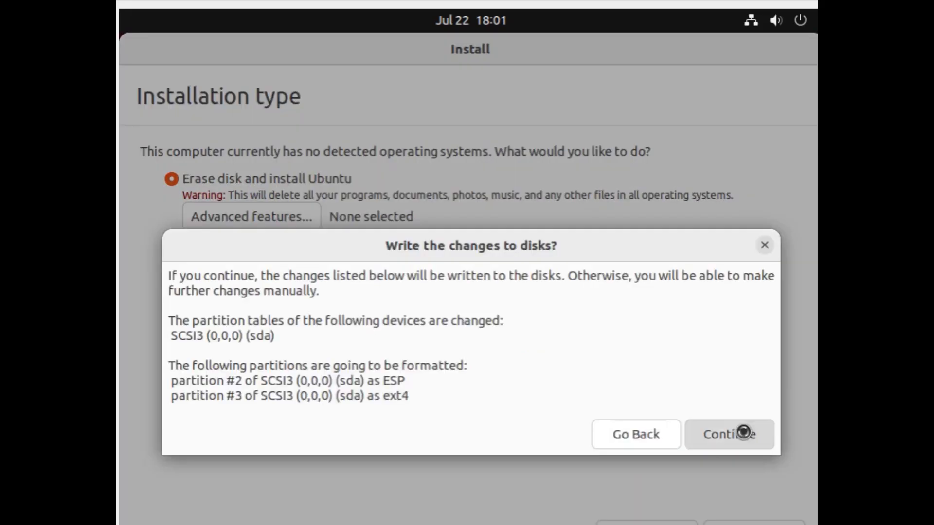
pyautogui.click(729, 434)
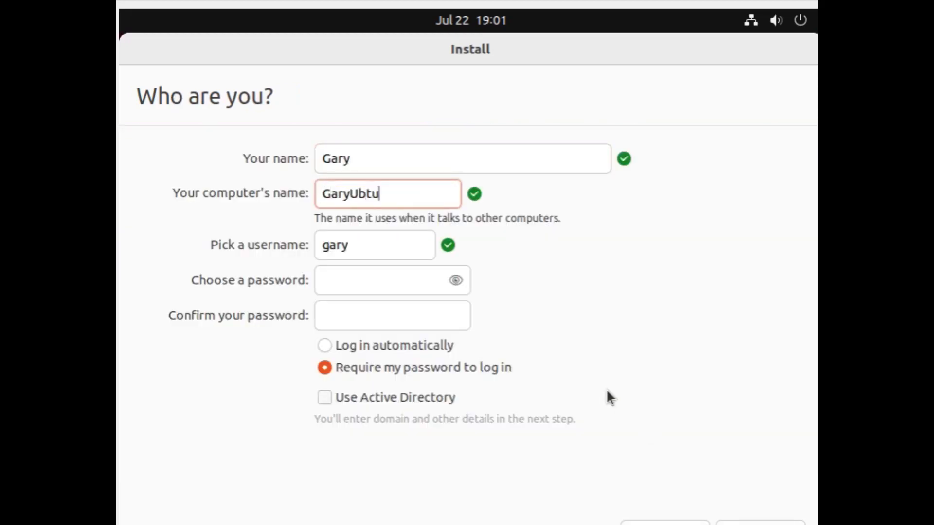
pyautogui.write('password')
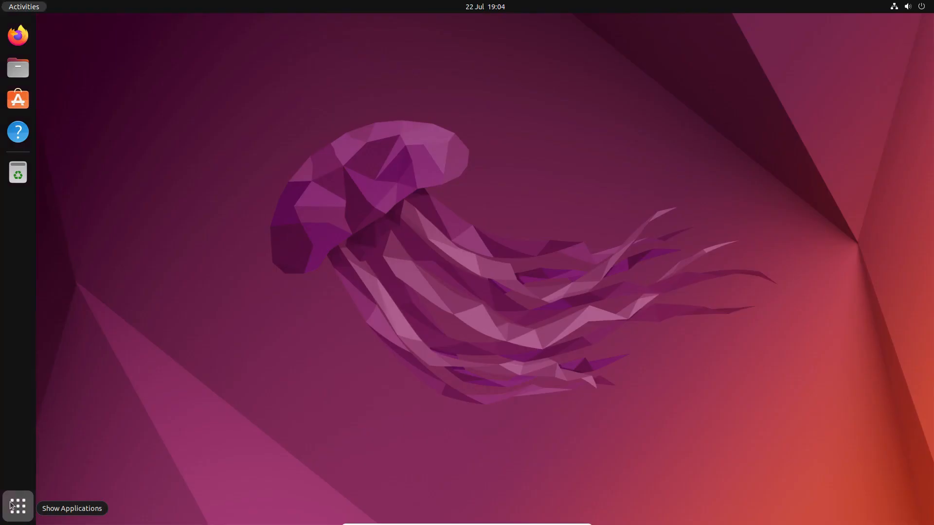
# Launch System Monitor from the applications grid, then close it.
pyautogui.click(18, 506)
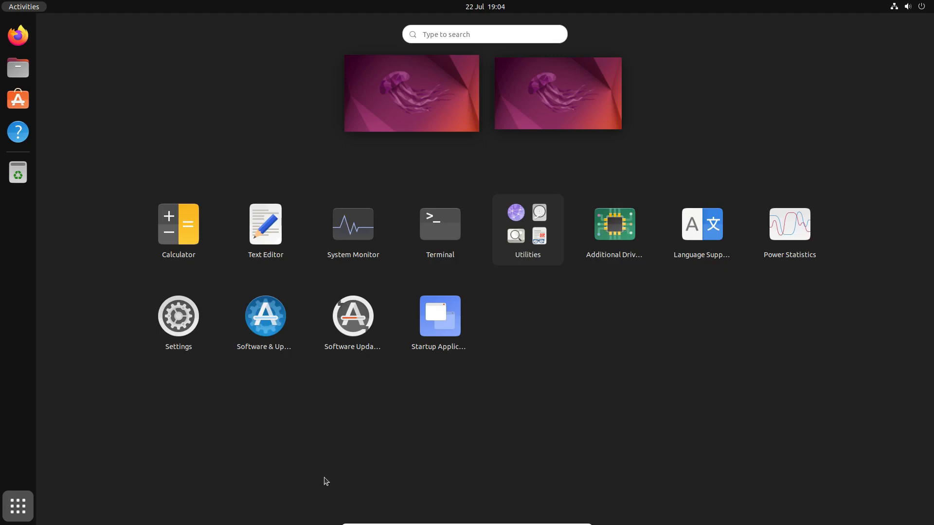
pyautogui.click(353, 225)
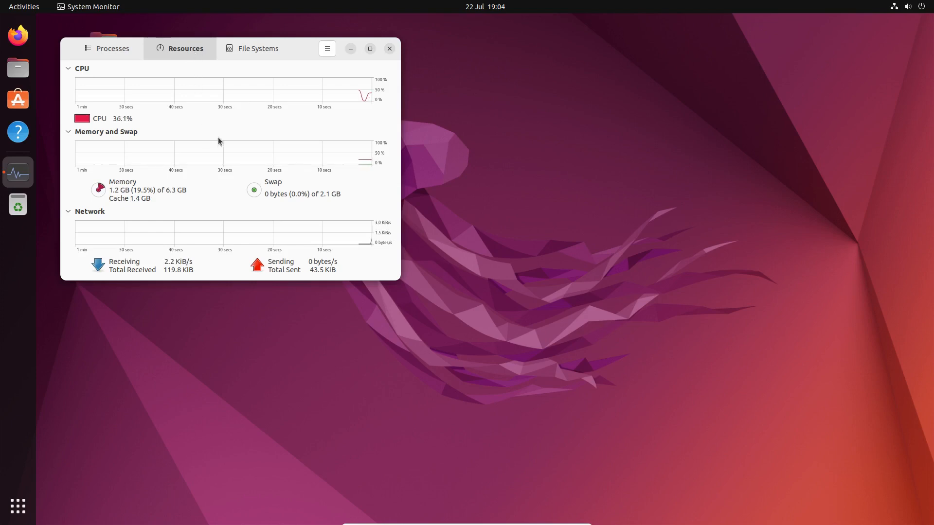
pyautogui.click(390, 48)
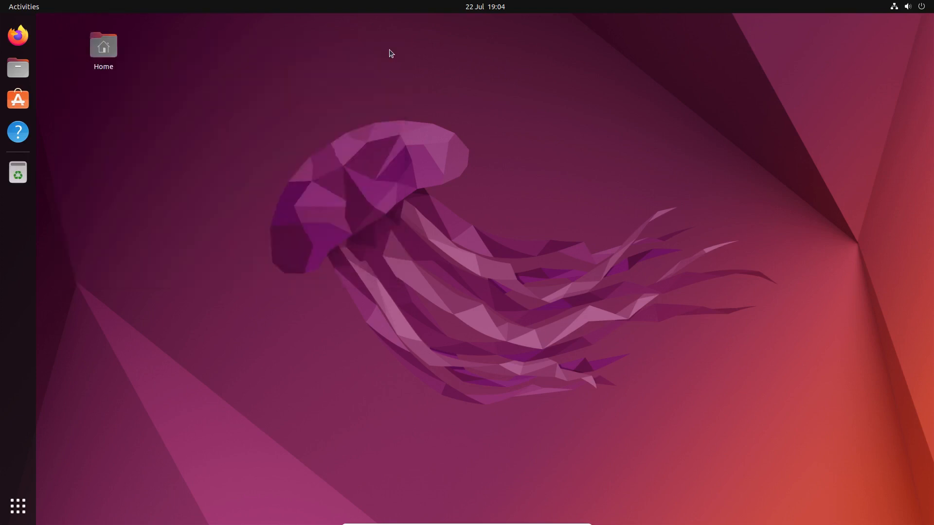
# View the printer settings from the system menu, then return to all applications.
pyautogui.click(923, 6)
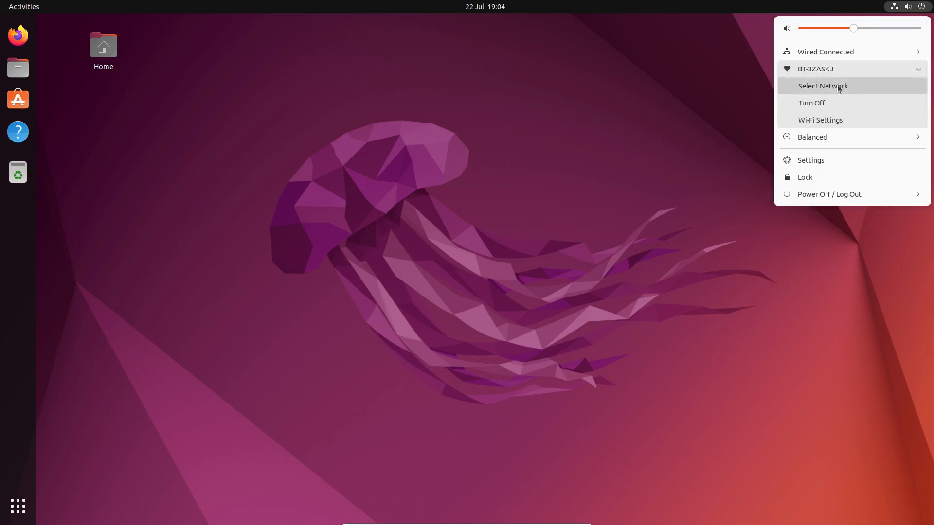
pyautogui.click(397, 212)
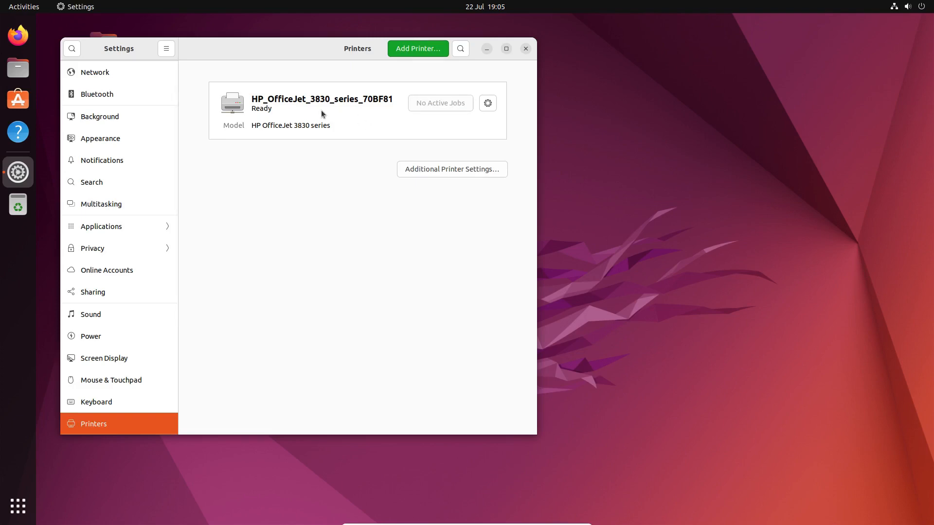
pyautogui.click(17, 507)
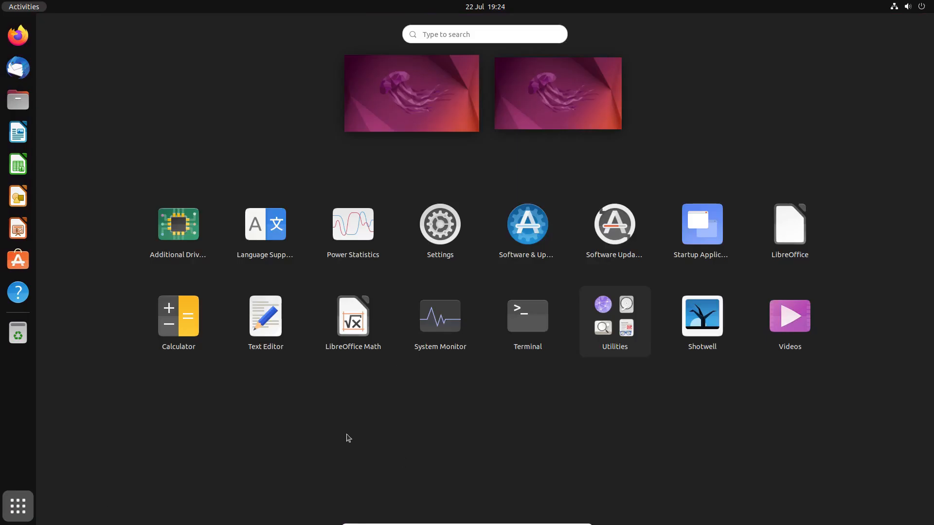
# Search Ubuntu Software for spotify and dismiss the install password prompt.
pyautogui.click(18, 260)
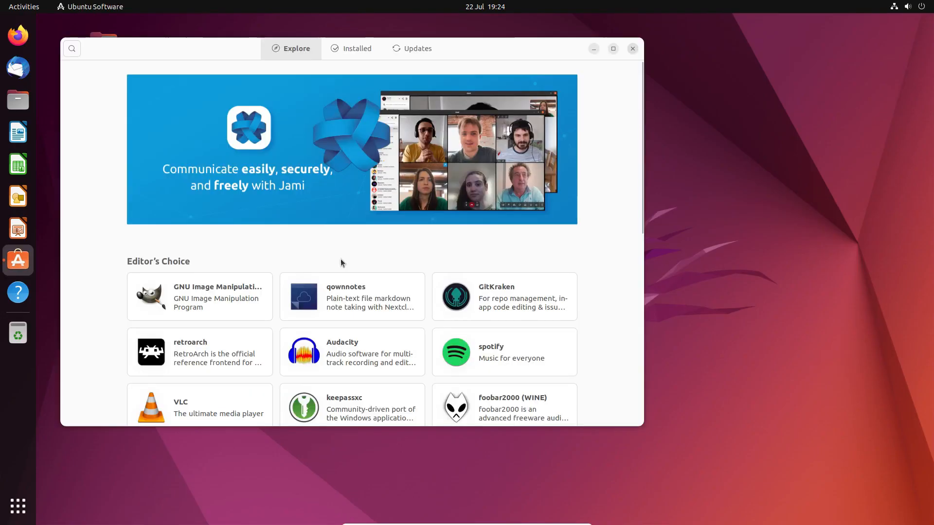
pyautogui.click(72, 48)
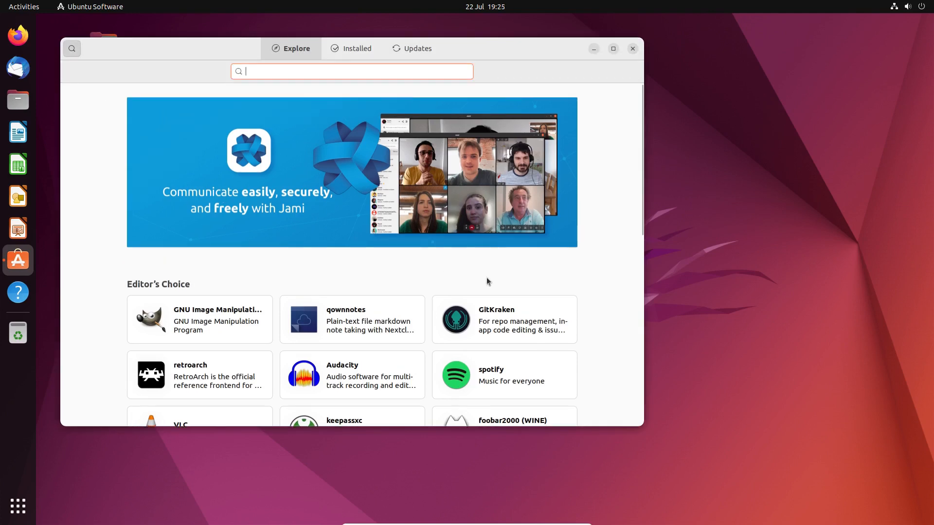
pyautogui.write('spotify')
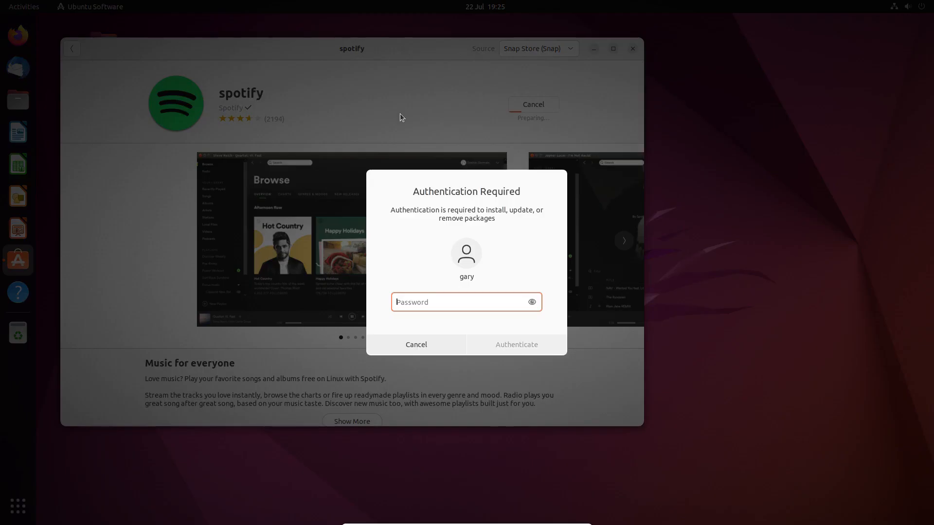
pyautogui.click(416, 344)
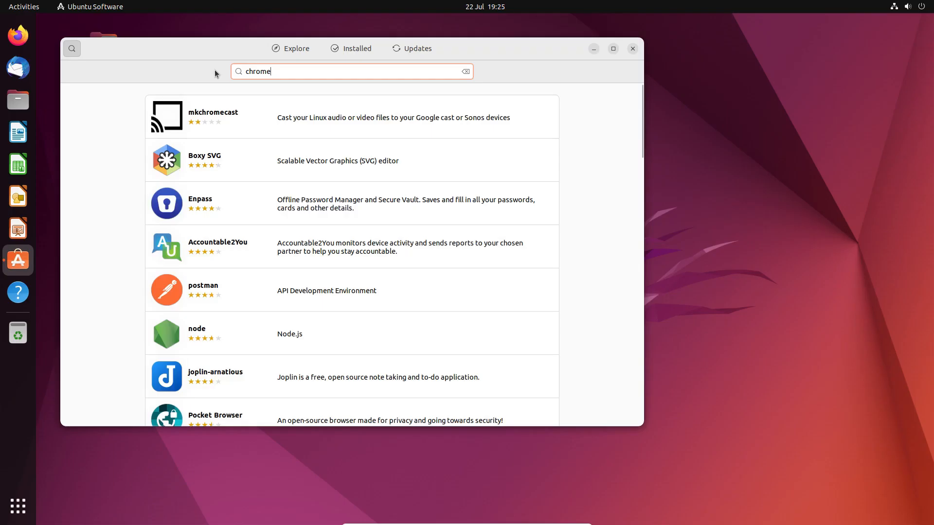
pyautogui.moveTo(375, 193)
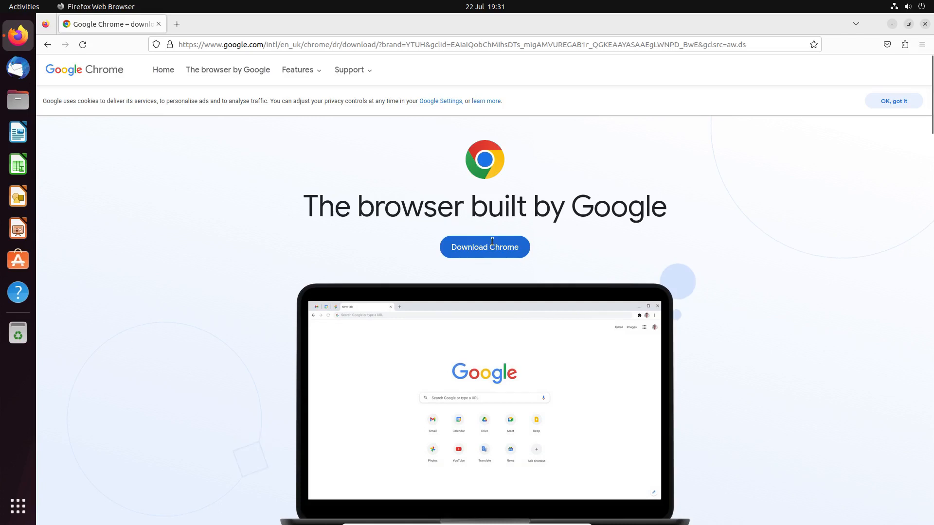
# Download the 64-bit Google Chrome .deb after accepting the terms, and view the finished download.
pyautogui.click(485, 247)
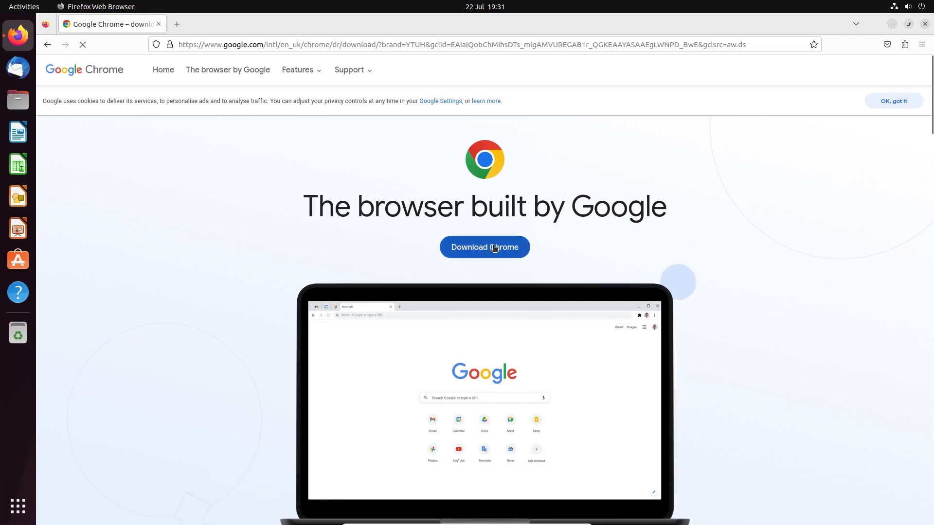
pyautogui.click(484, 247)
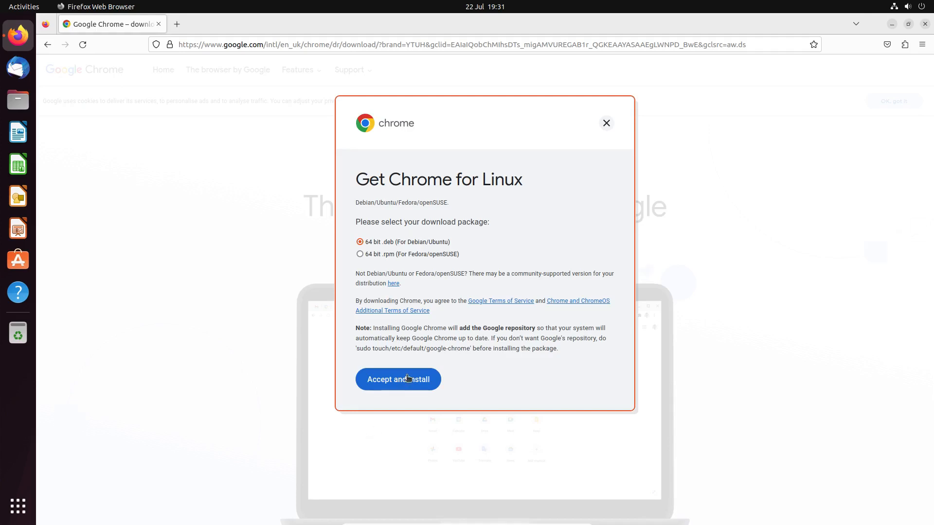
pyautogui.click(397, 379)
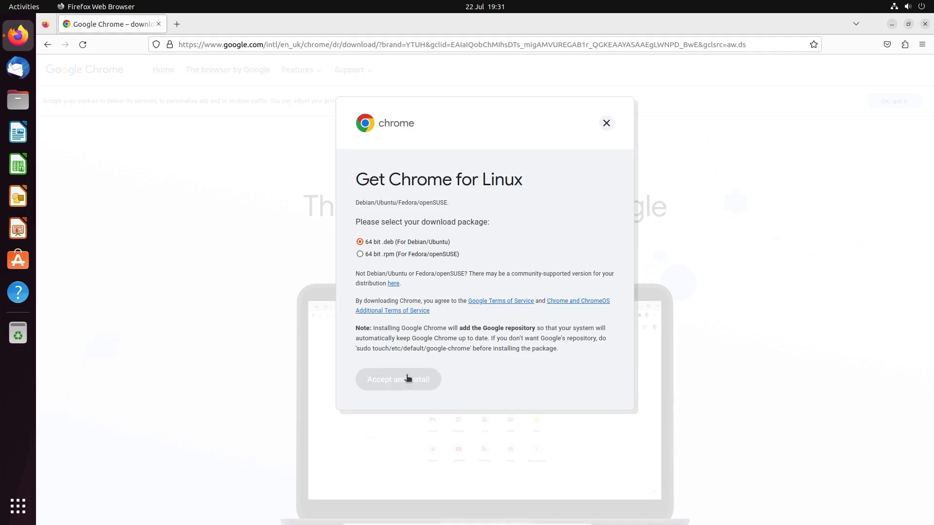
pyautogui.click(398, 380)
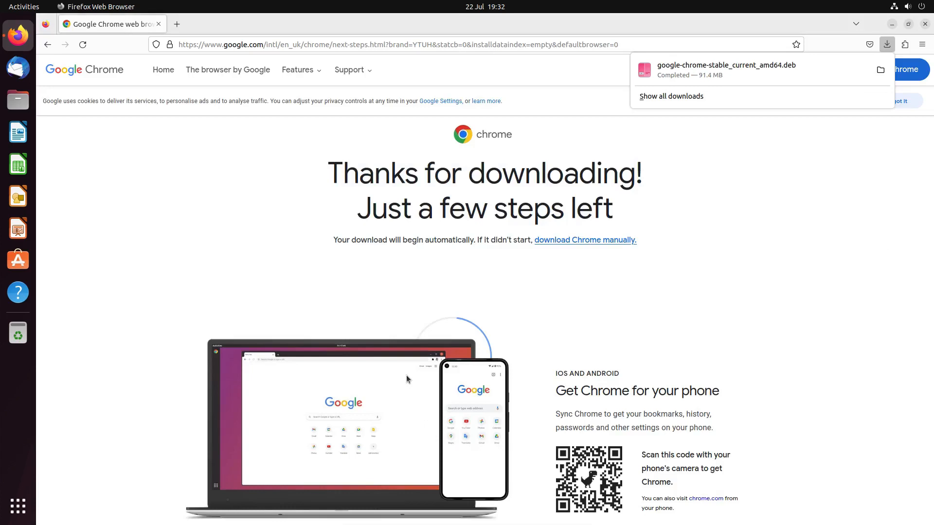
pyautogui.moveTo(715, 70)
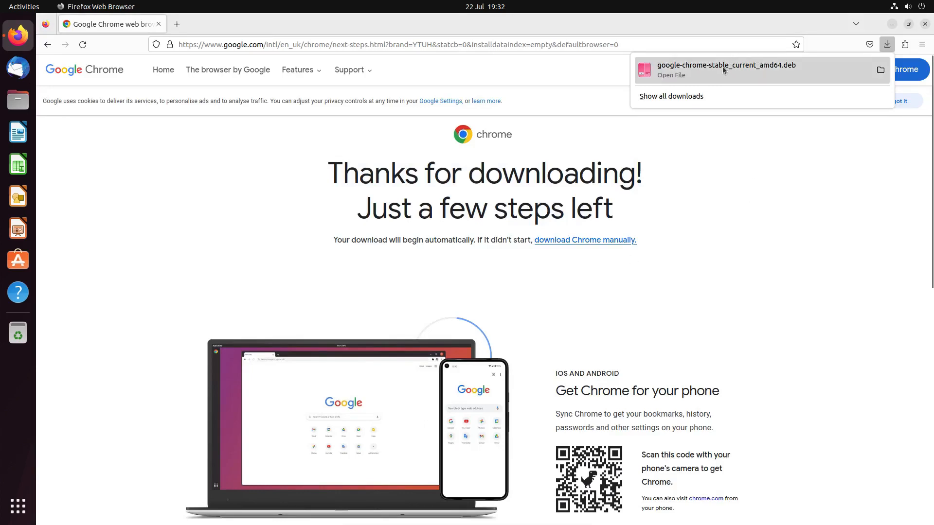